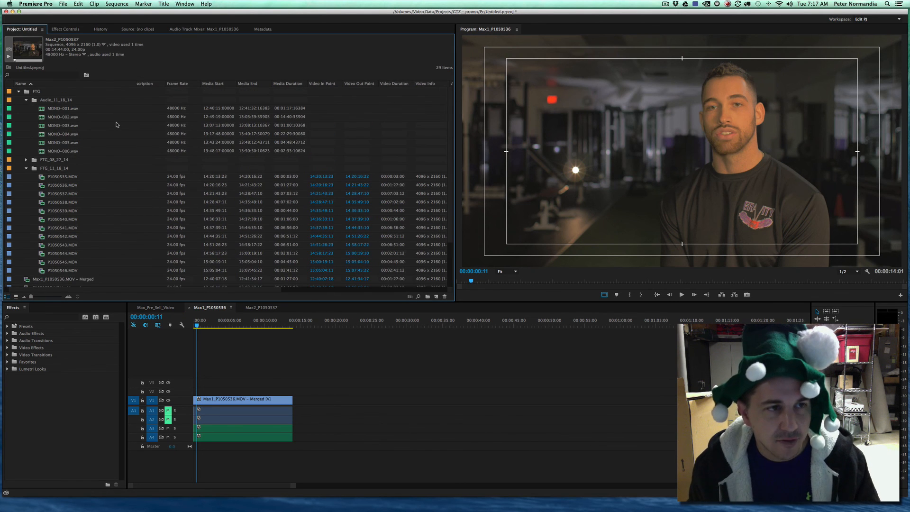
# Put the P1050536 and P1050537 merged clips into a new Merged bin, then collapse it
pyautogui.click(36, 91)
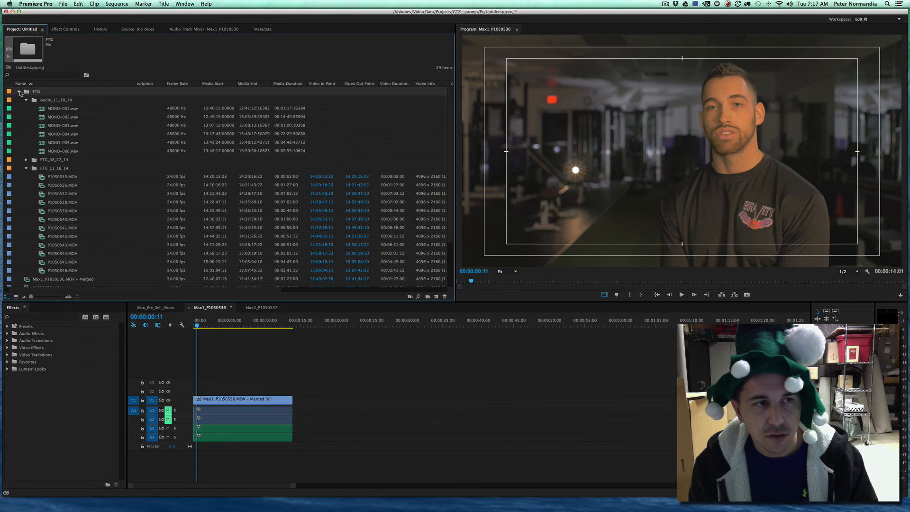
pyautogui.click(19, 91)
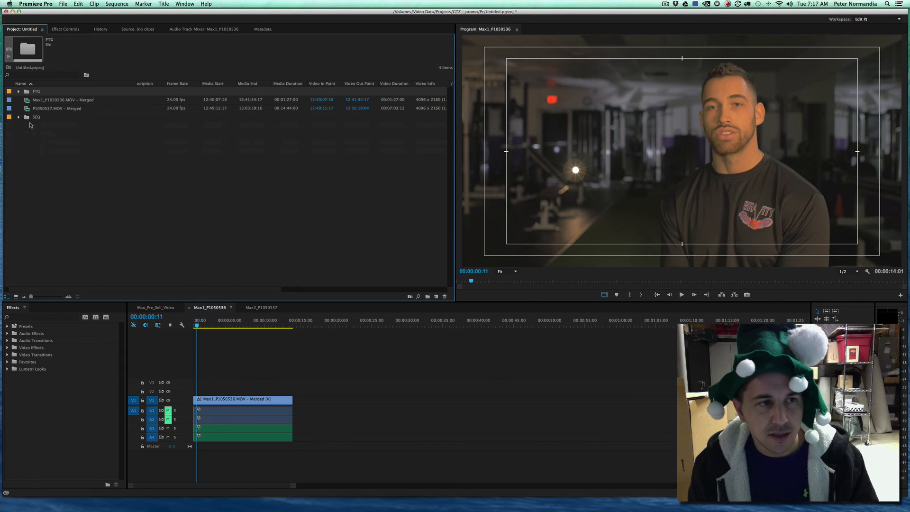
pyautogui.click(56, 109)
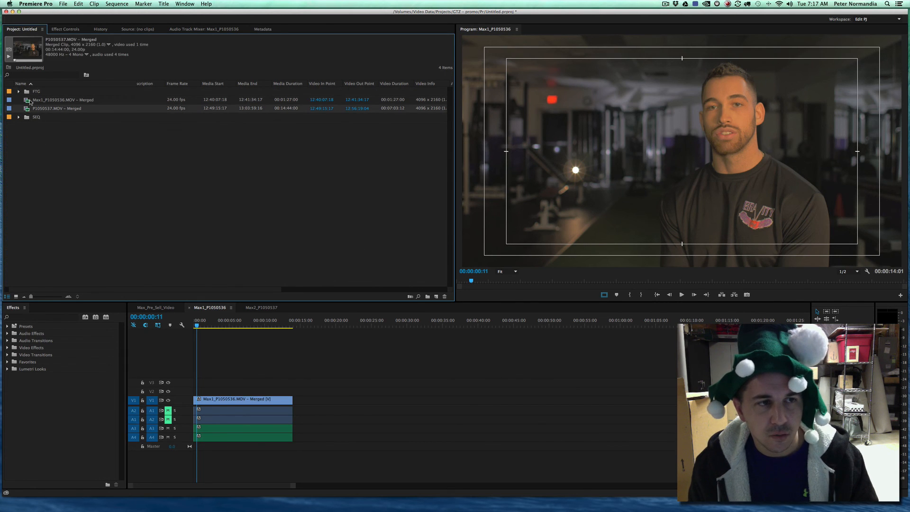
pyautogui.click(63, 99)
pyautogui.write('Merged')
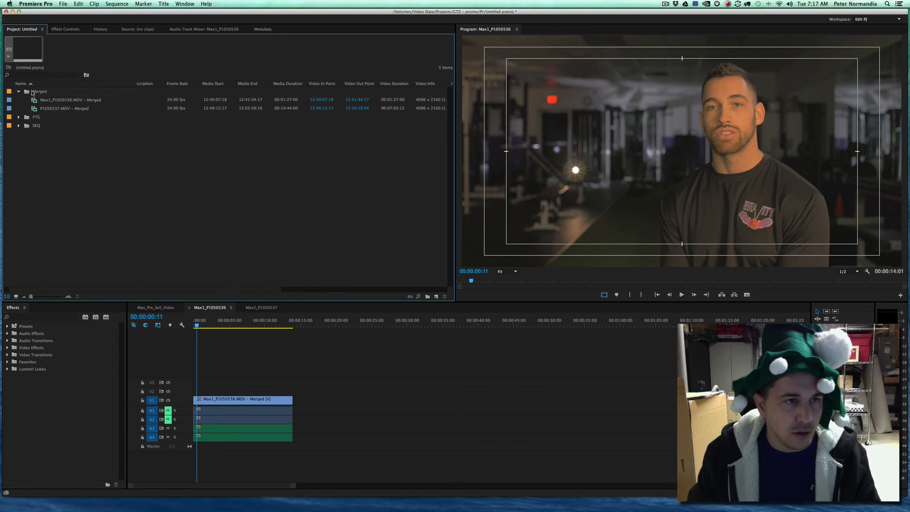
pyautogui.click(19, 91)
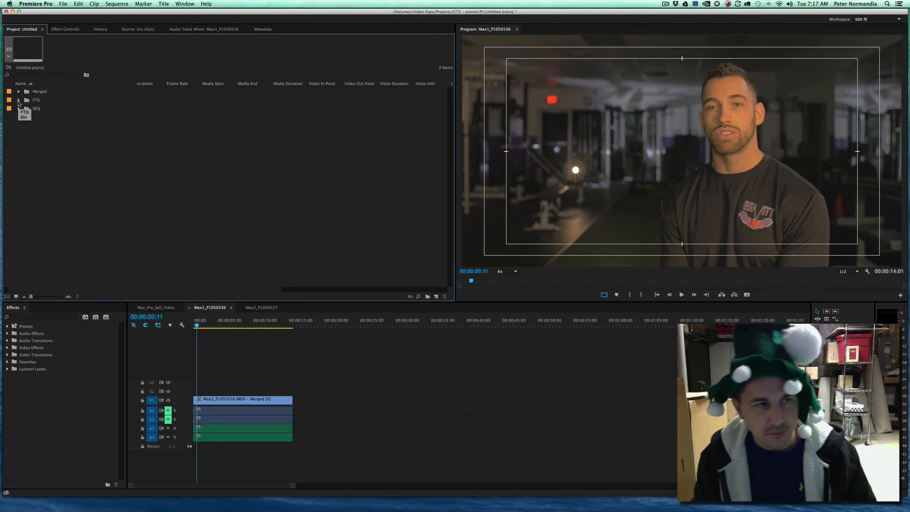
pyautogui.click(18, 91)
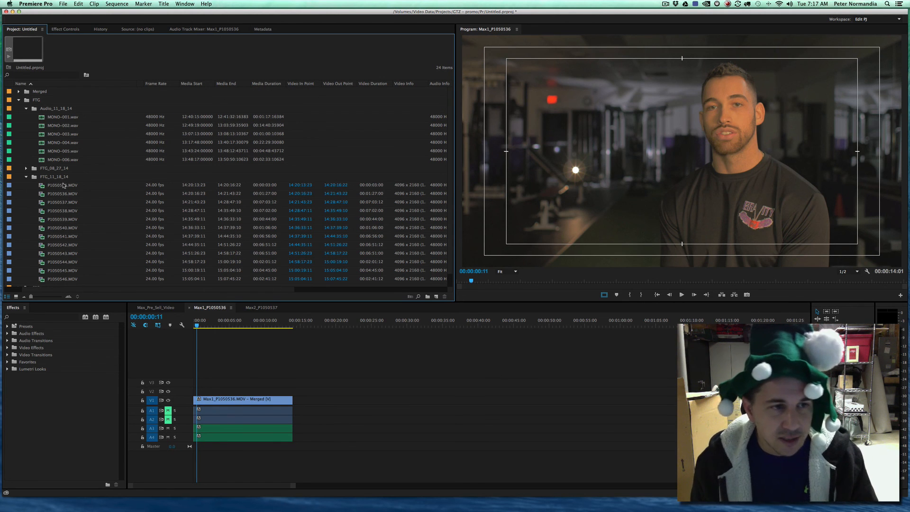
# Compare P1050535, P1050536 and MONO-001.wav durations, then select the Max1_P1050536 merged clip
pyautogui.click(62, 184)
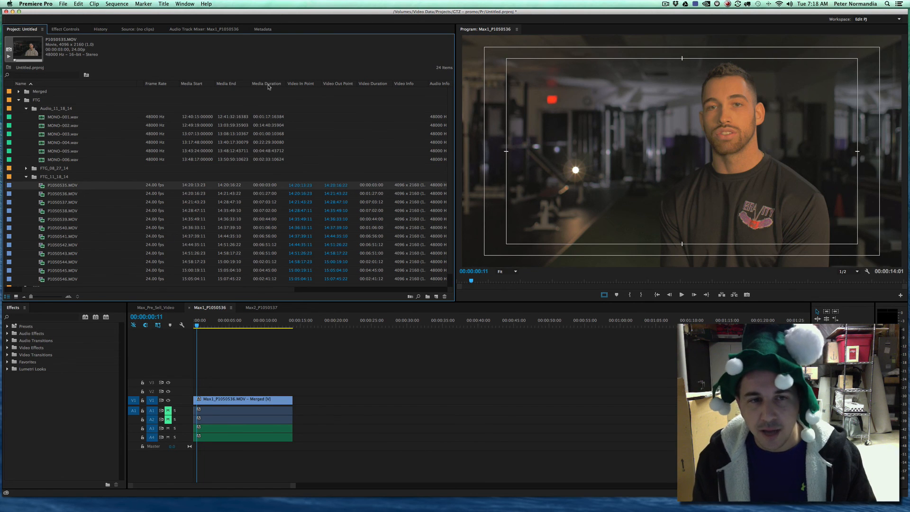
pyautogui.moveTo(80, 170)
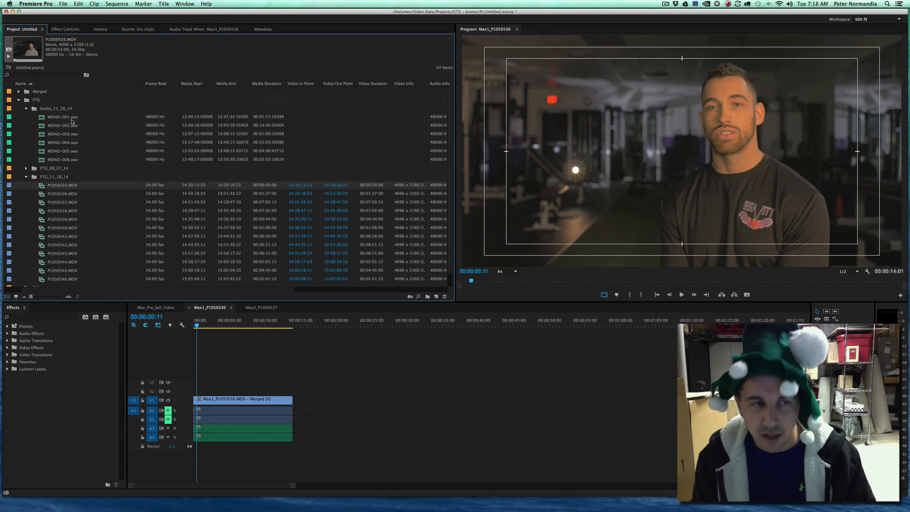
pyautogui.click(18, 91)
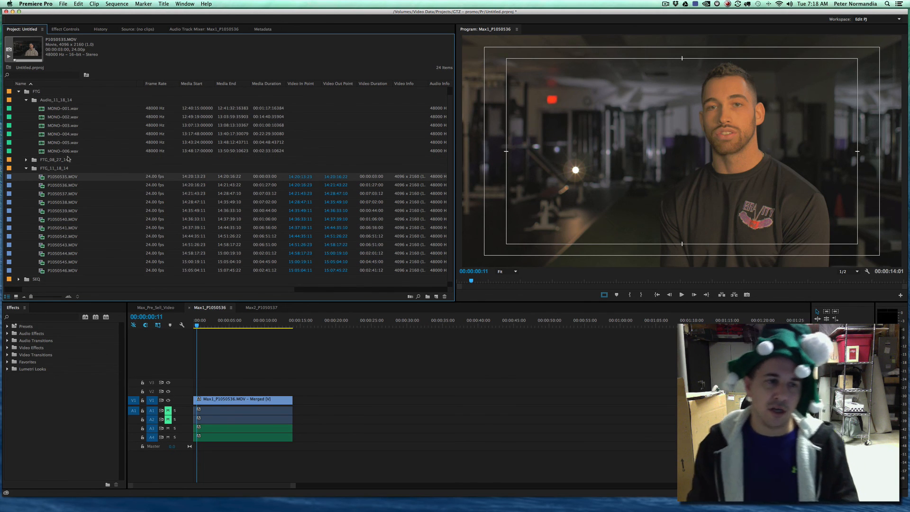
pyautogui.moveTo(62, 116)
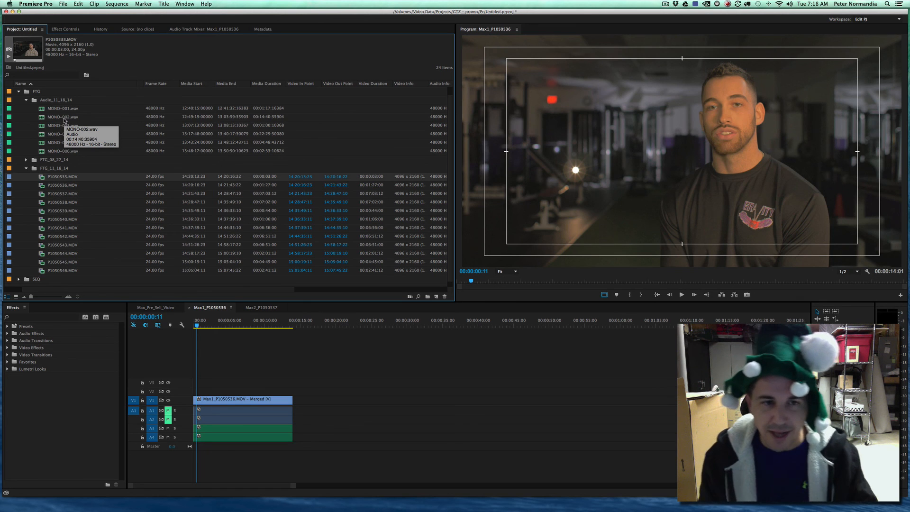
pyautogui.moveTo(142, 134)
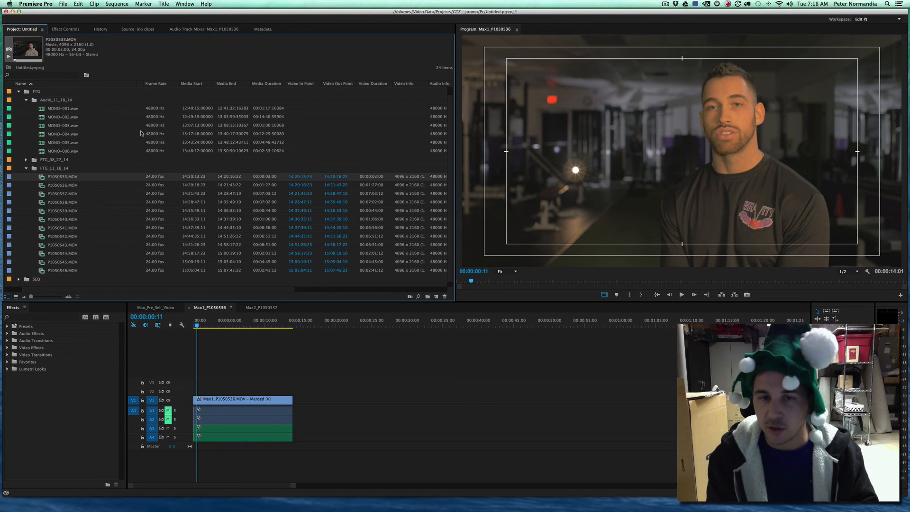
pyautogui.moveTo(68, 116)
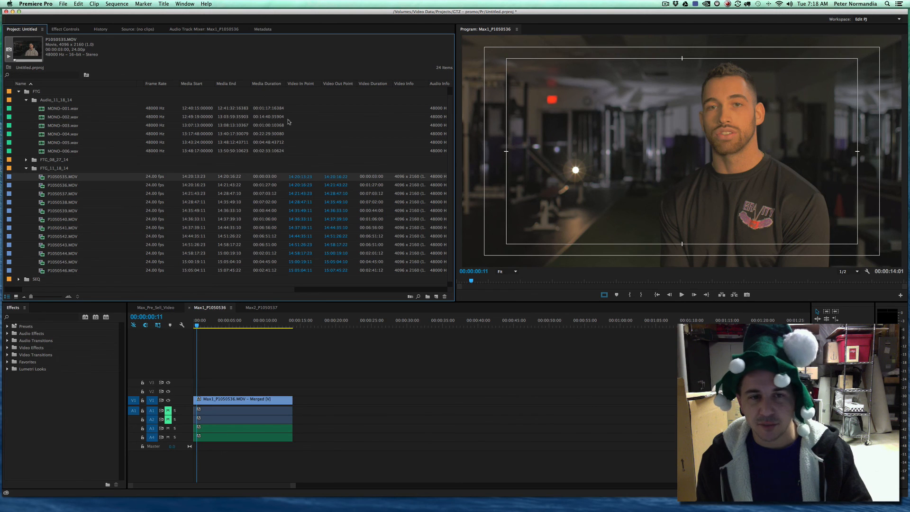
pyautogui.moveTo(272, 181)
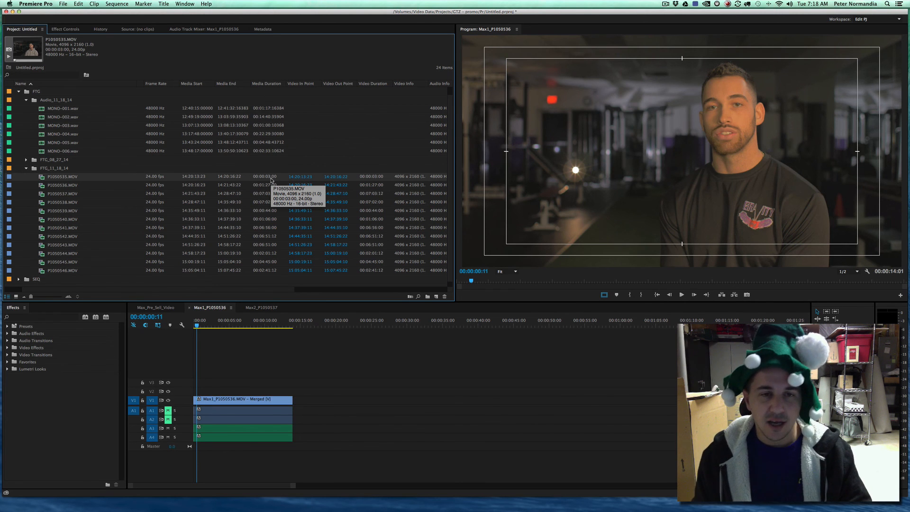
pyautogui.moveTo(252, 178)
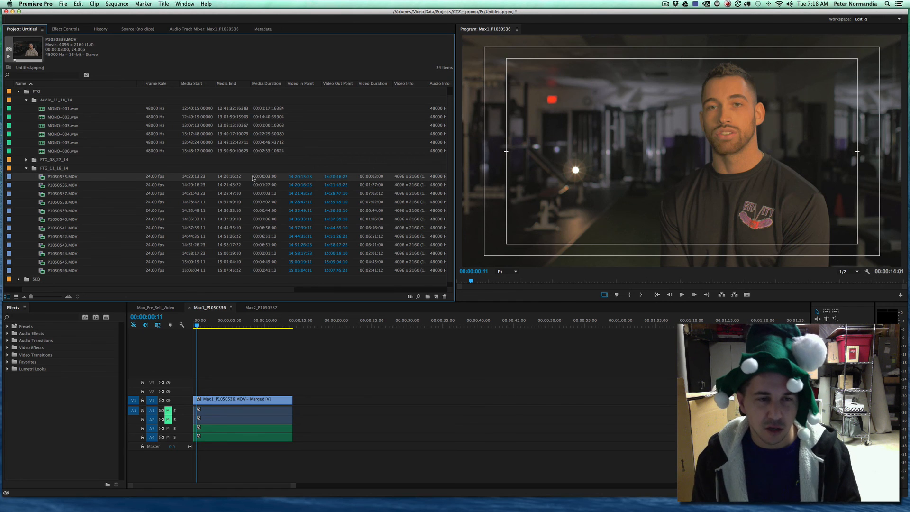
pyautogui.click(62, 184)
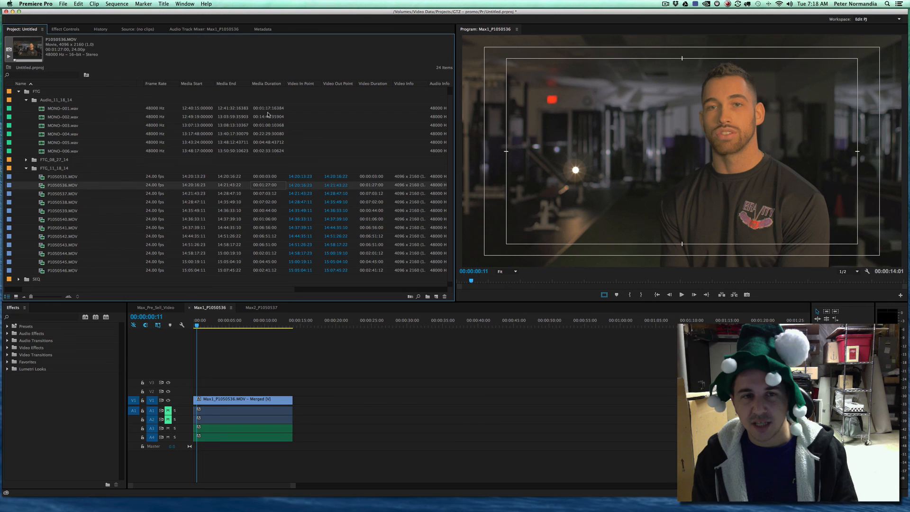
pyautogui.click(63, 109)
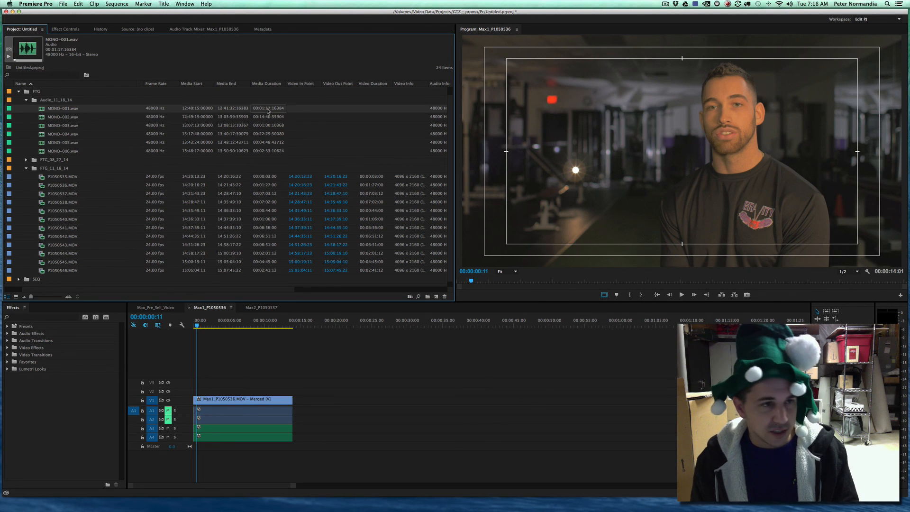
pyautogui.click(62, 185)
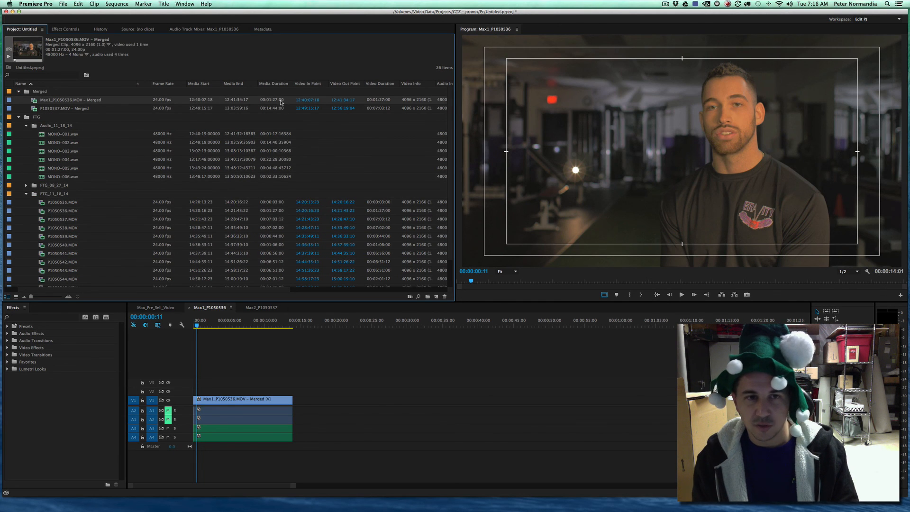
pyautogui.click(64, 108)
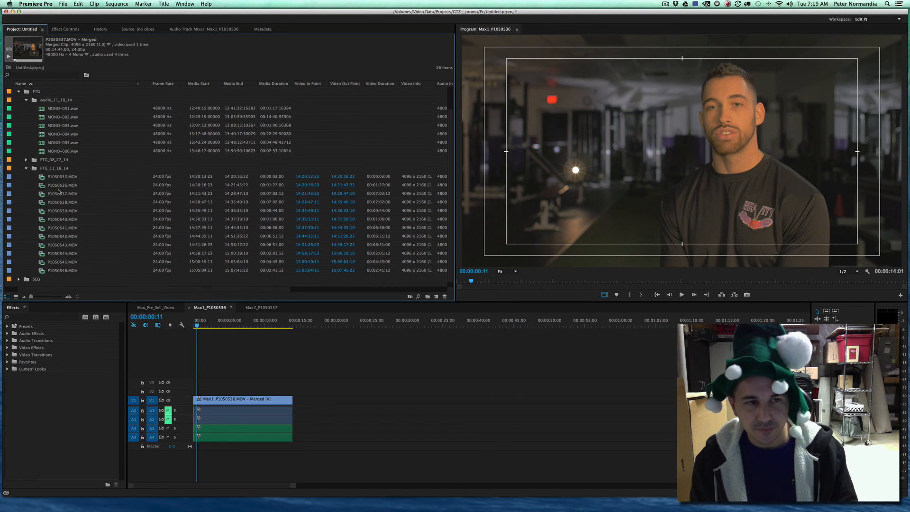
pyautogui.click(62, 193)
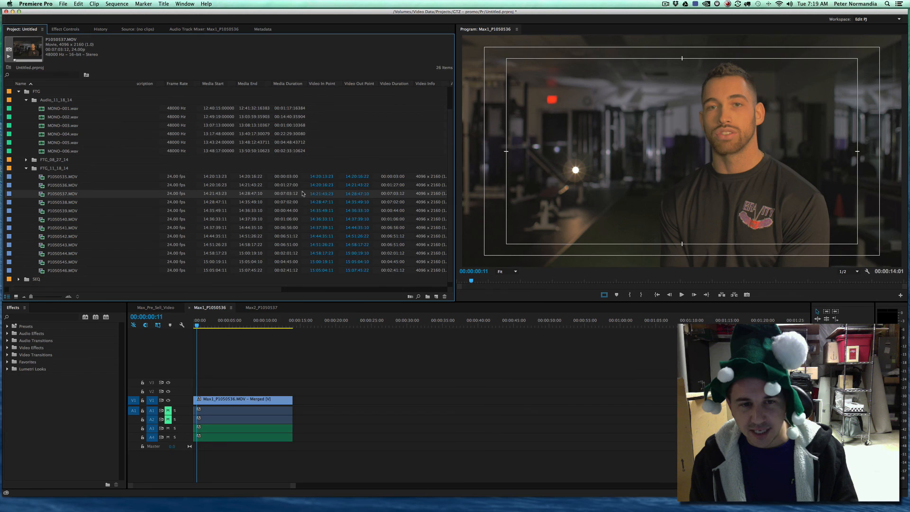
pyautogui.moveTo(281, 196)
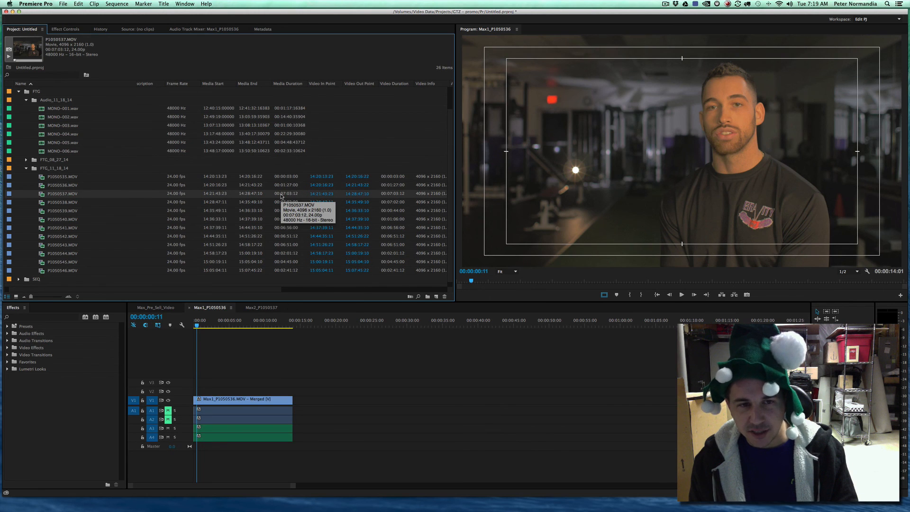
pyautogui.moveTo(298, 119)
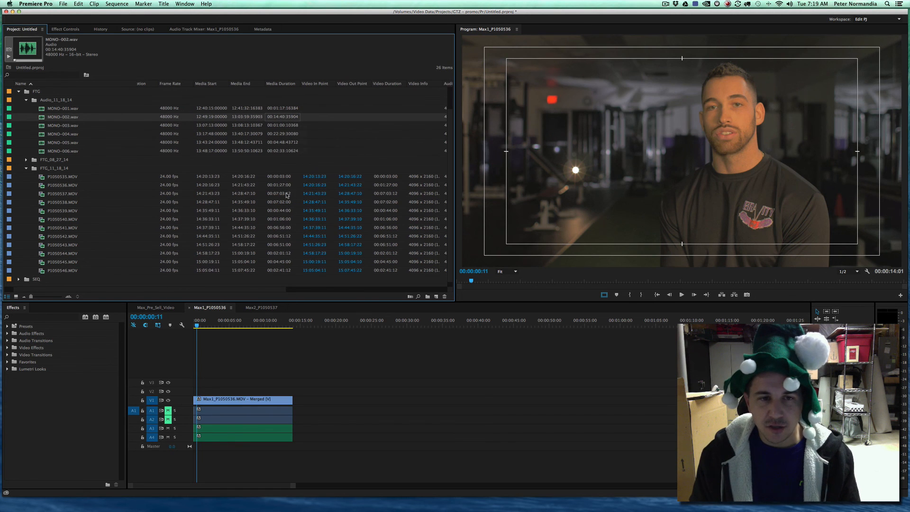
pyautogui.click(62, 193)
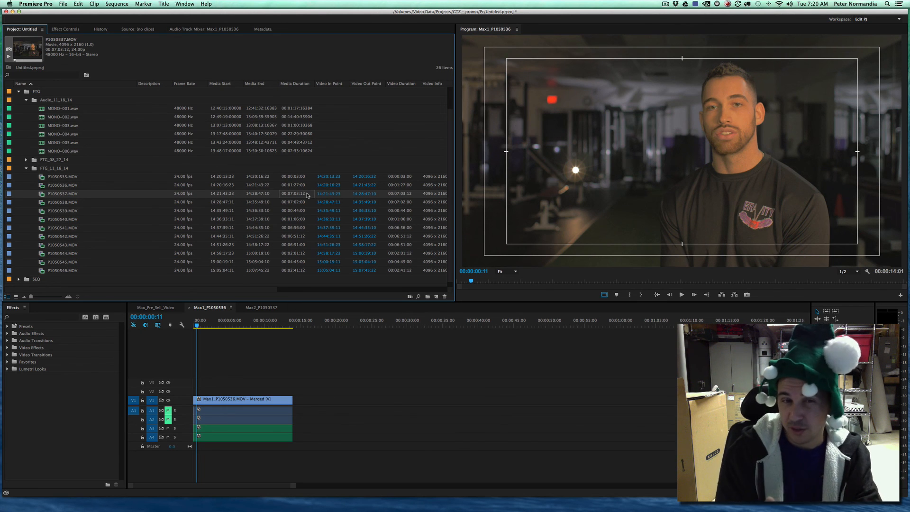
# Merge P1050537.MOV and MONO-002.wav as 'Max2 - P1050537.MOV - Merged' using MONO-002 audio timecode
pyautogui.doubleClick(62, 193)
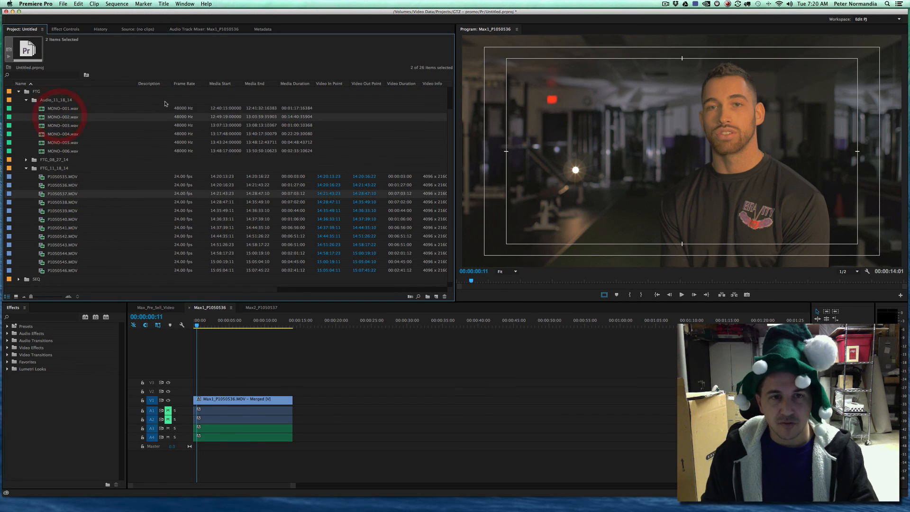
pyautogui.moveTo(62, 193)
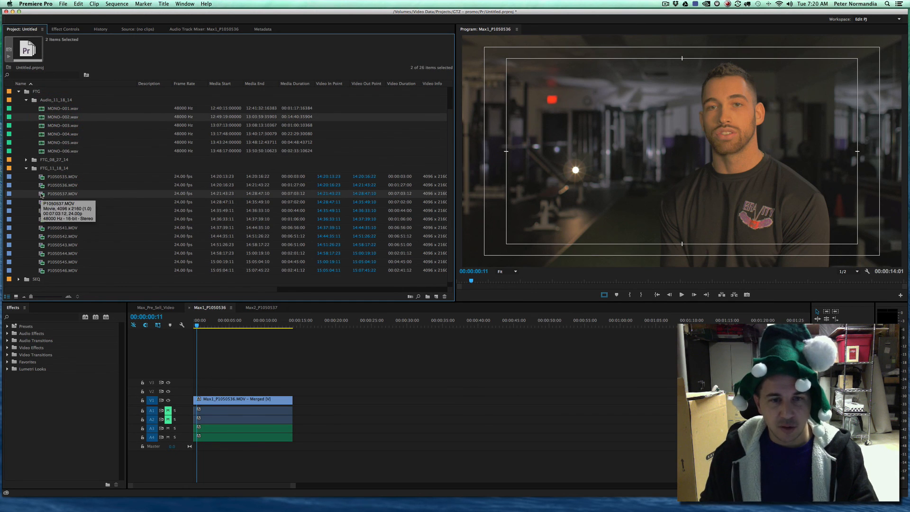
pyautogui.rightClick(62, 193)
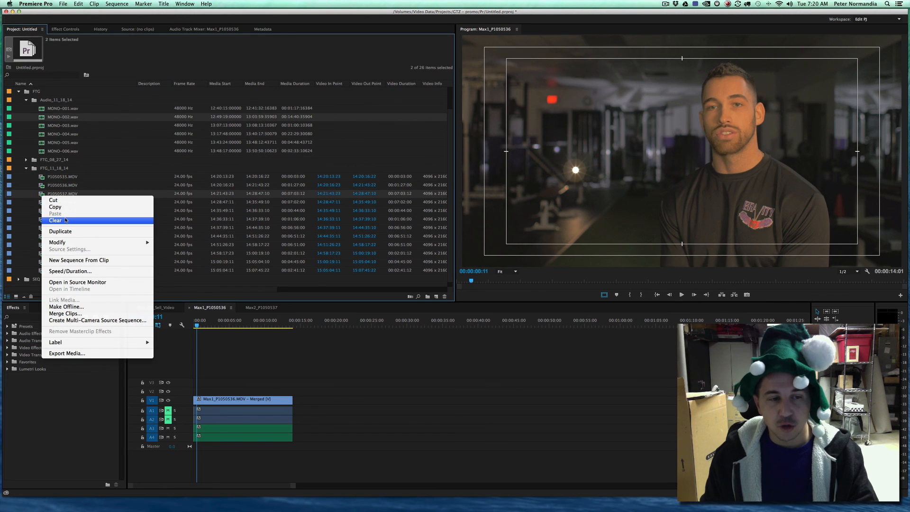
pyautogui.moveTo(64, 313)
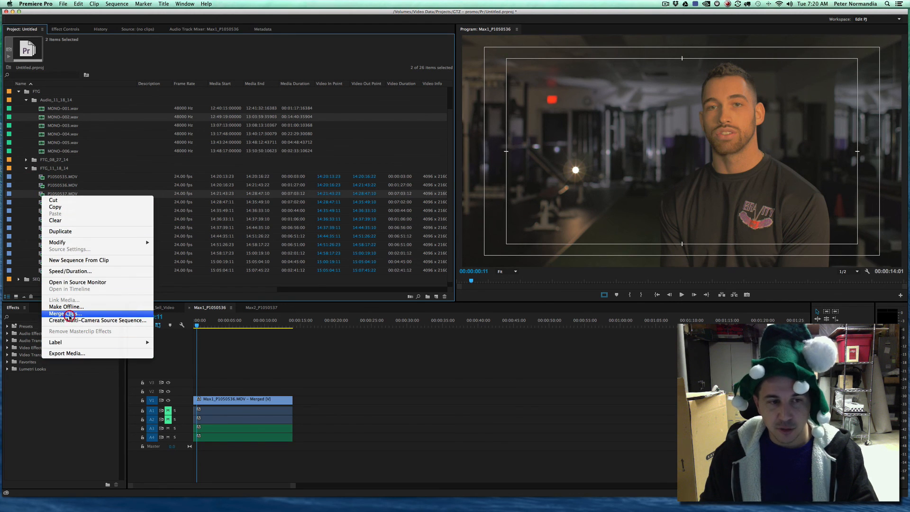
pyautogui.click(64, 313)
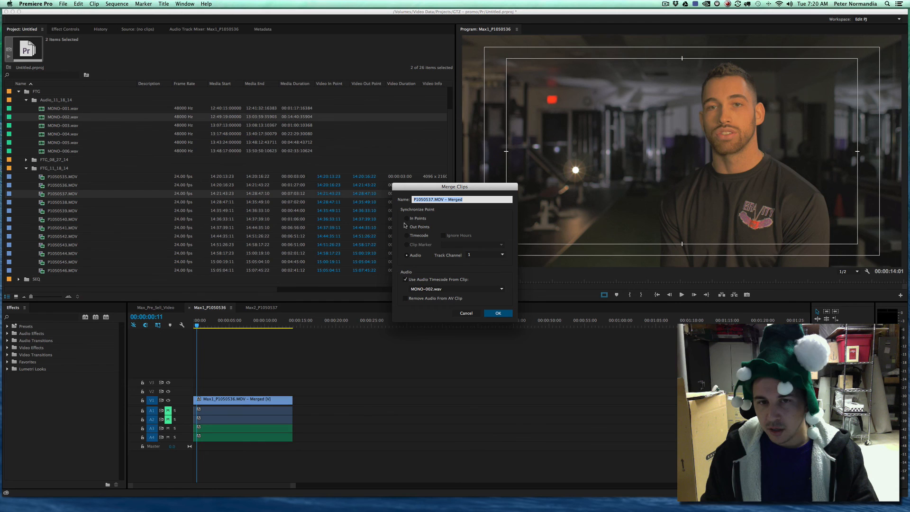
pyautogui.click(406, 255)
pyautogui.write('Max2 - ')
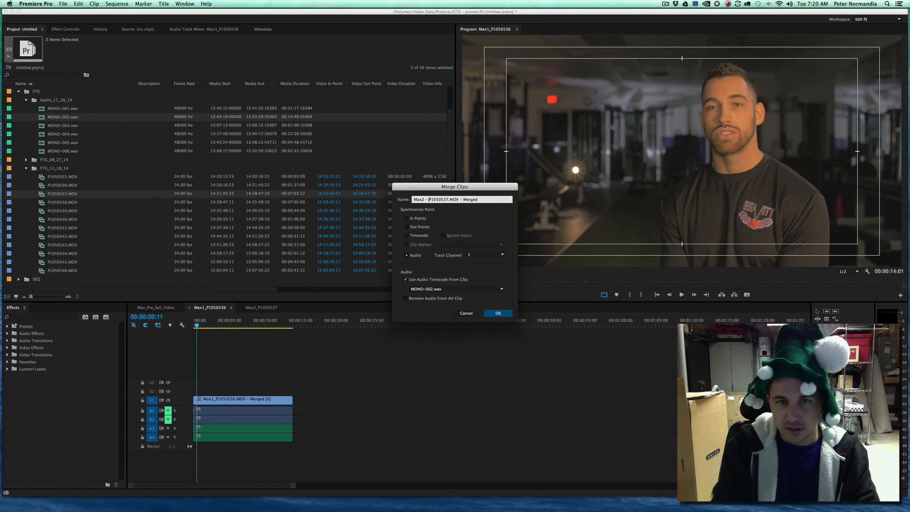
pyautogui.moveTo(501, 313)
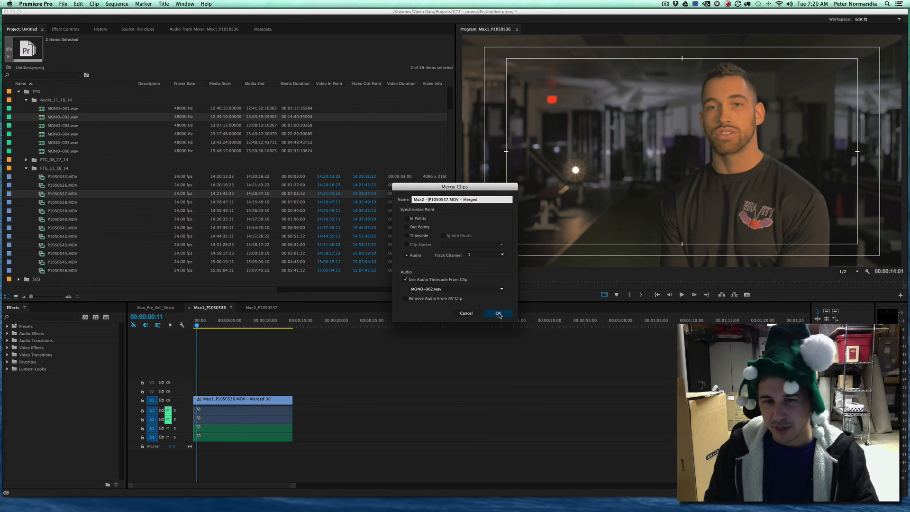
pyautogui.click(498, 313)
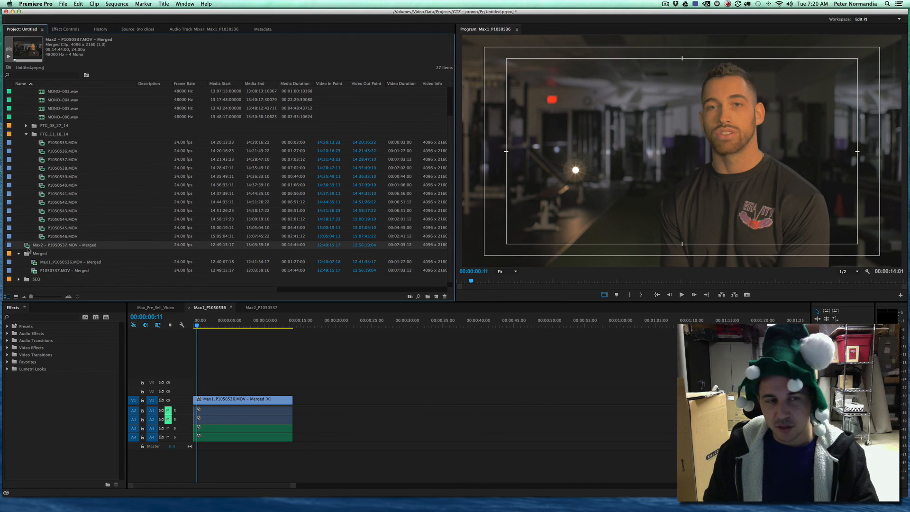
pyautogui.moveTo(37, 248)
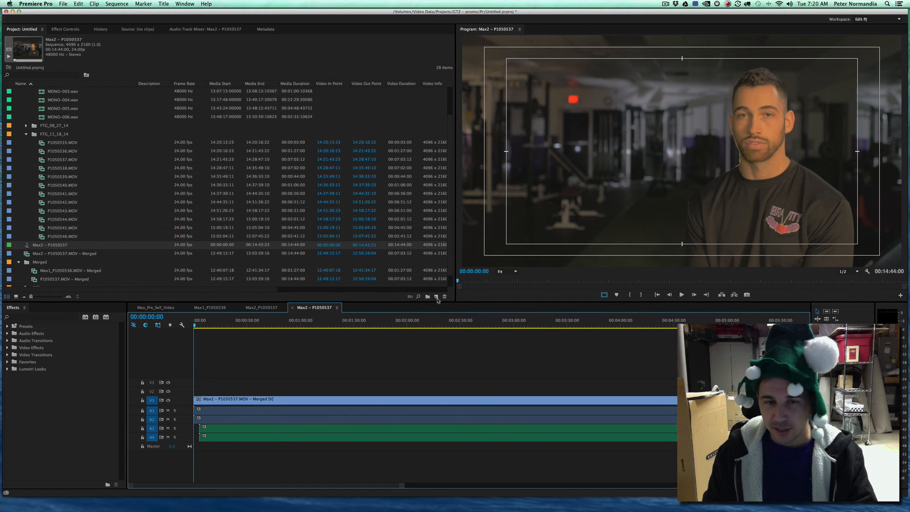
pyautogui.moveTo(271, 352)
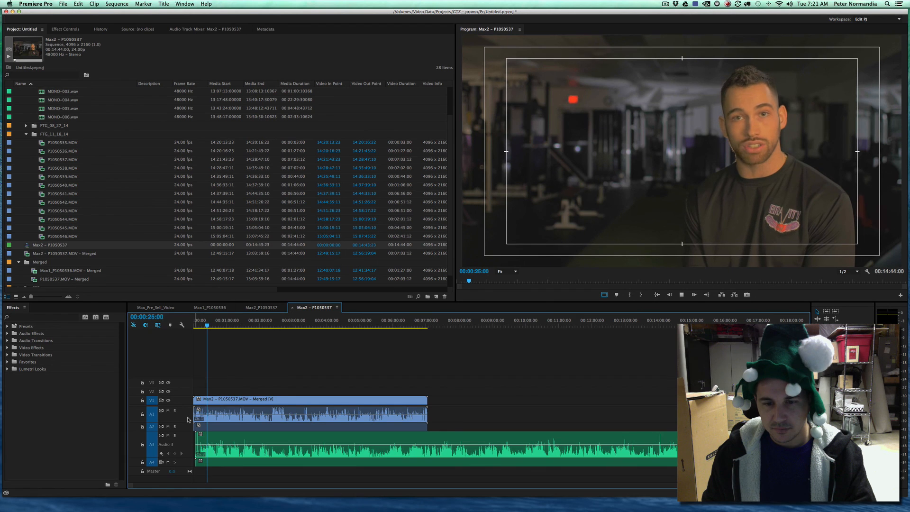
# Mute the camera audio on tracks A1 and A2 of the Max2 - P1050537 sequence
pyautogui.click(168, 410)
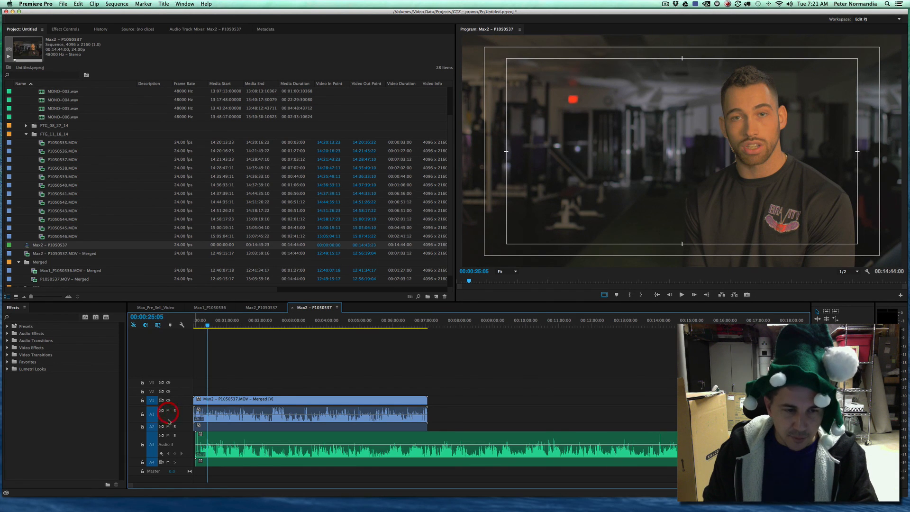
pyautogui.click(168, 411)
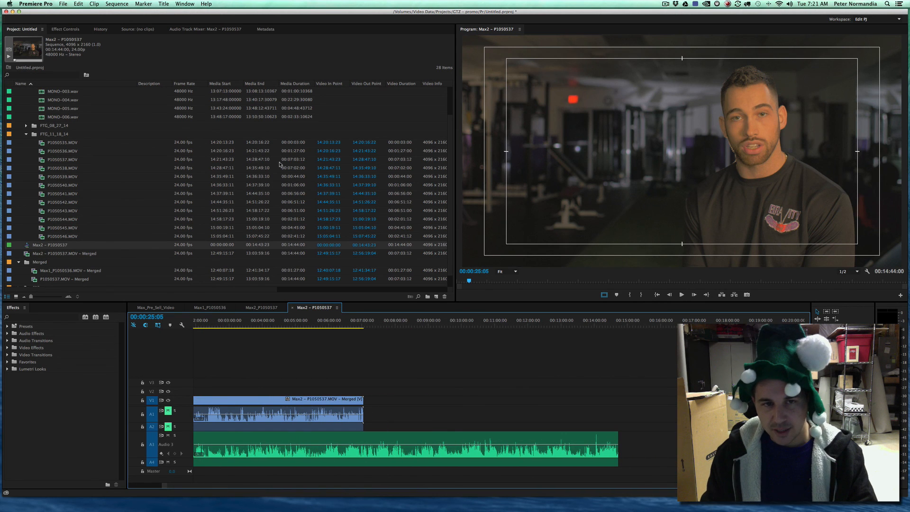
# Add P1050538.MOV after the merged clip and play through the join to the sequence end
pyautogui.click(62, 168)
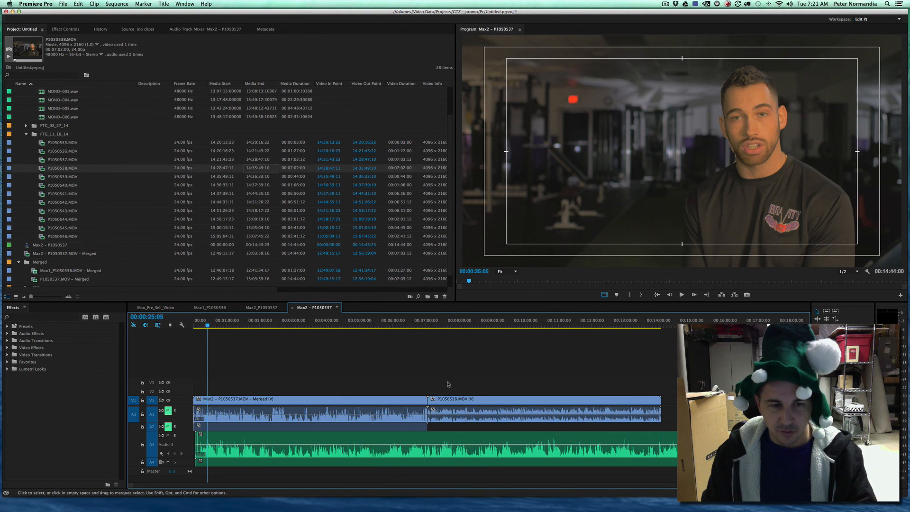
pyautogui.moveTo(262, 425)
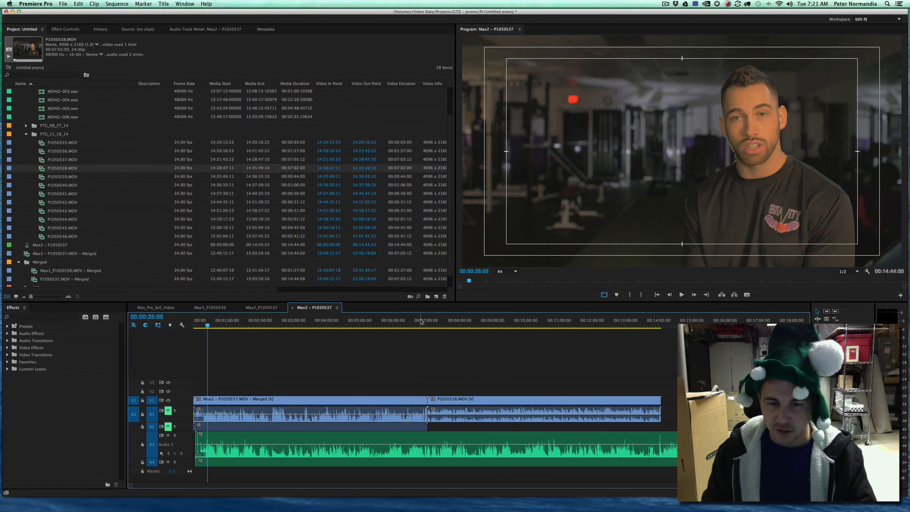
pyautogui.click(450, 320)
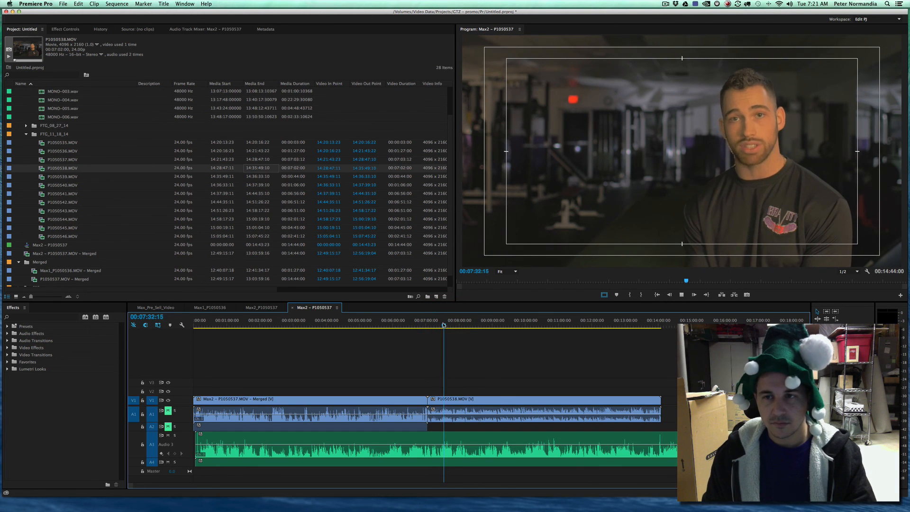
pyautogui.click(682, 295)
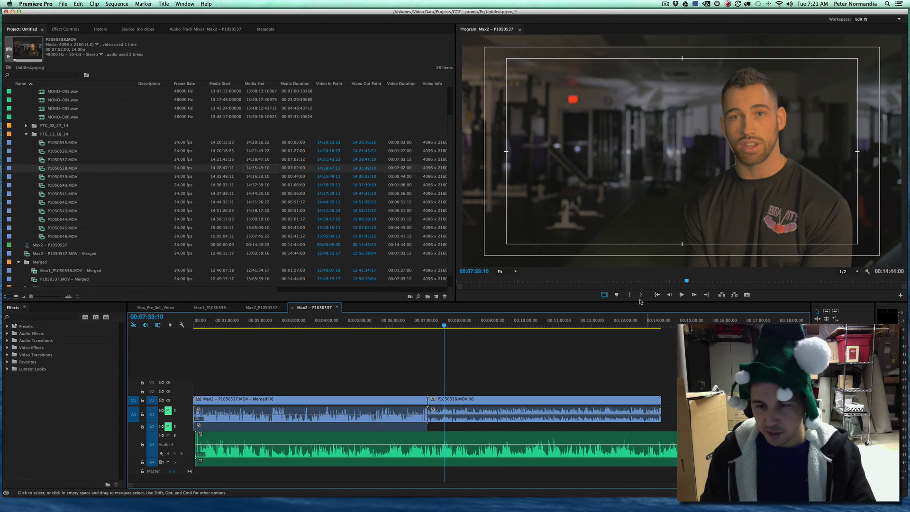
pyautogui.click(659, 320)
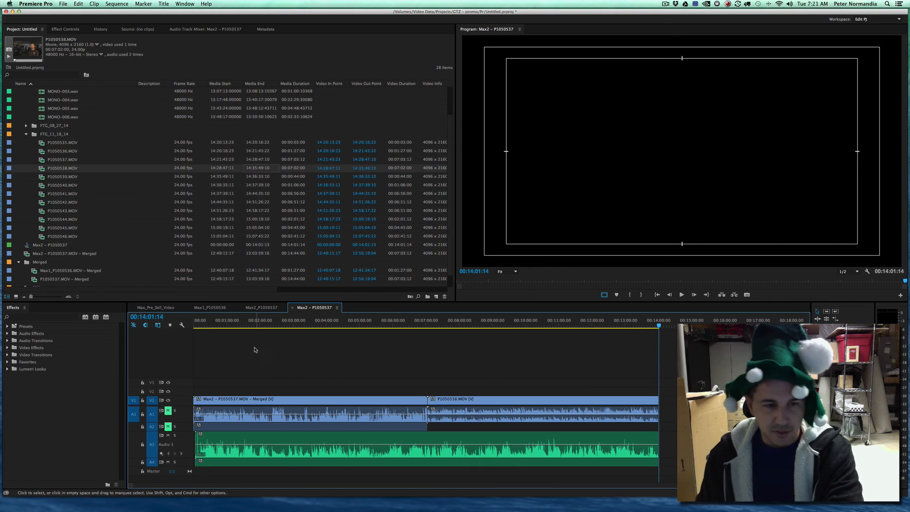
# Shift the clips slightly later and scrub to about three minutes and into the second clip
pyautogui.click(200, 320)
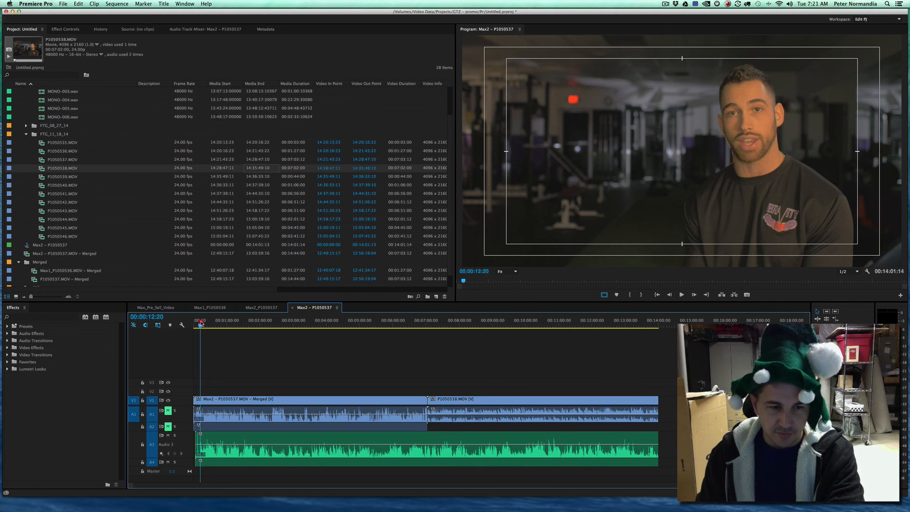
pyautogui.click(200, 320)
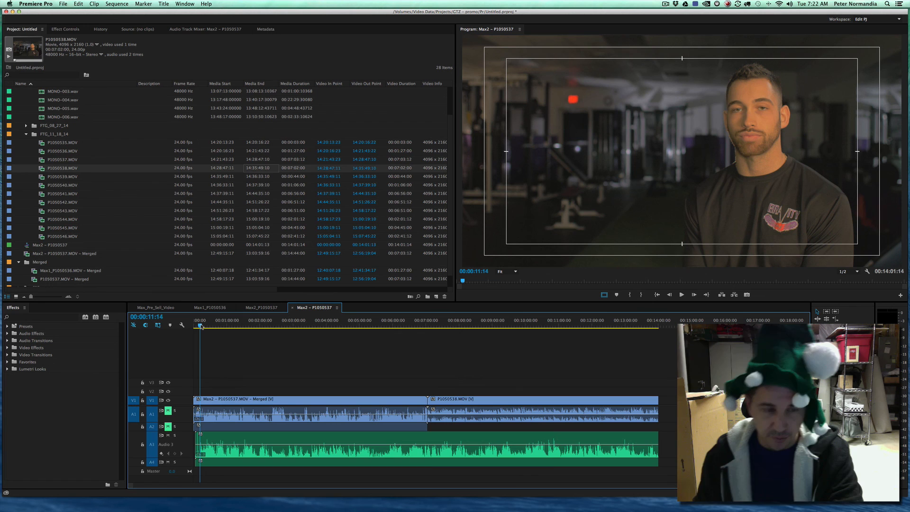
pyautogui.click(208, 353)
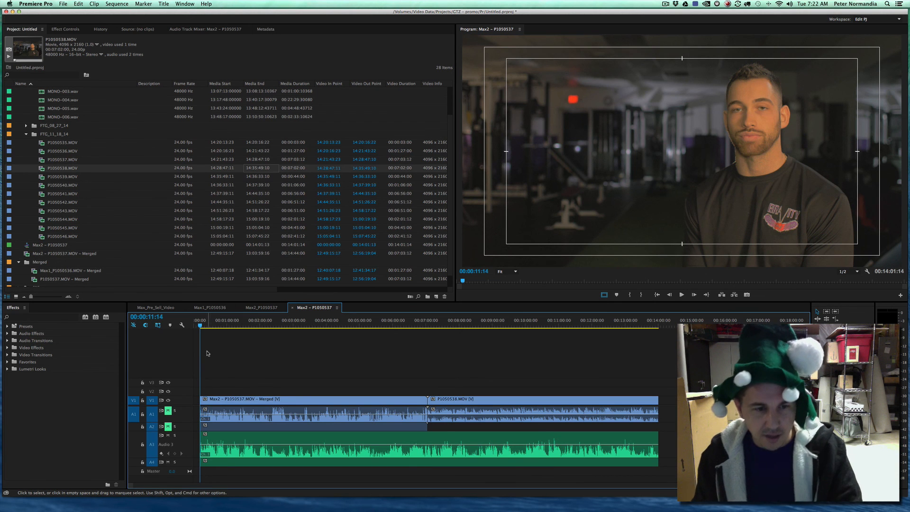
pyautogui.click(232, 325)
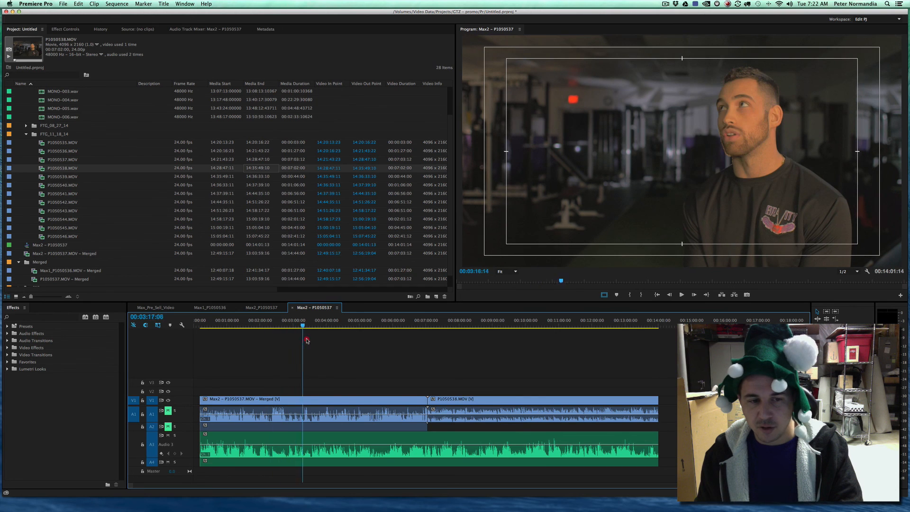
pyautogui.click(365, 326)
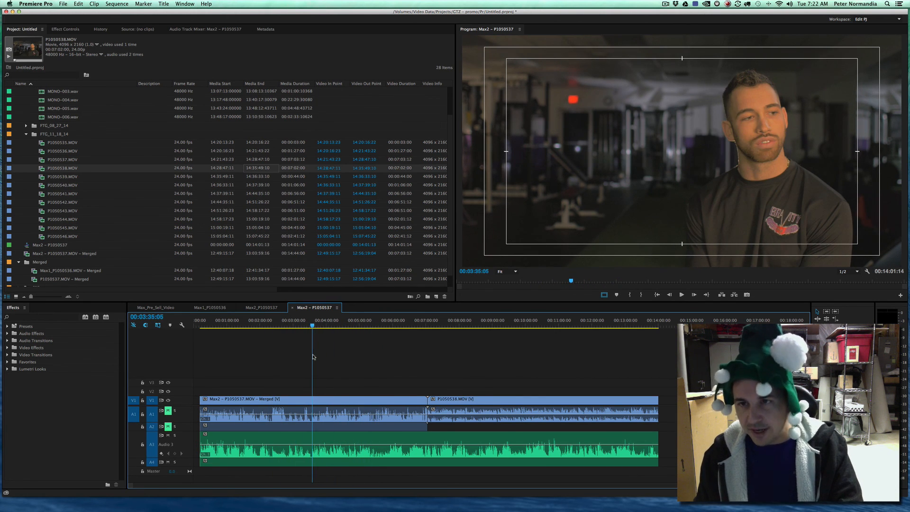
pyautogui.click(473, 325)
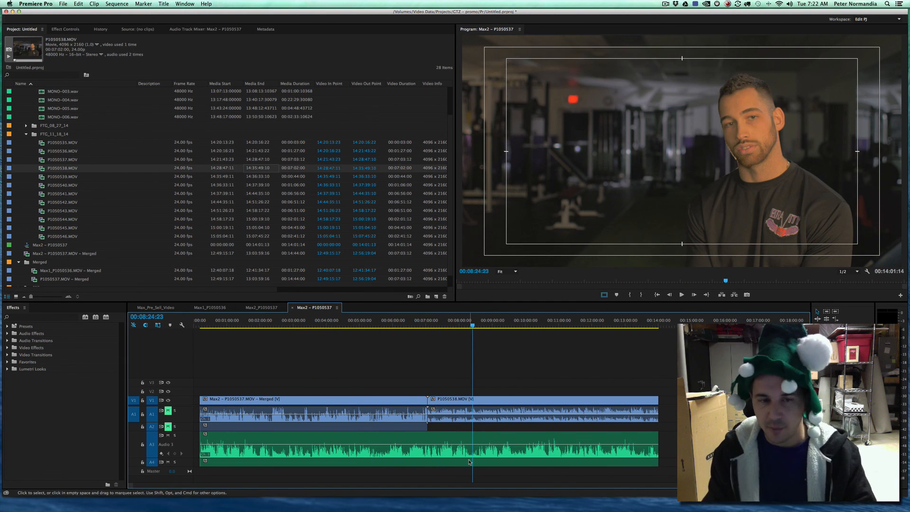
pyautogui.moveTo(470, 462)
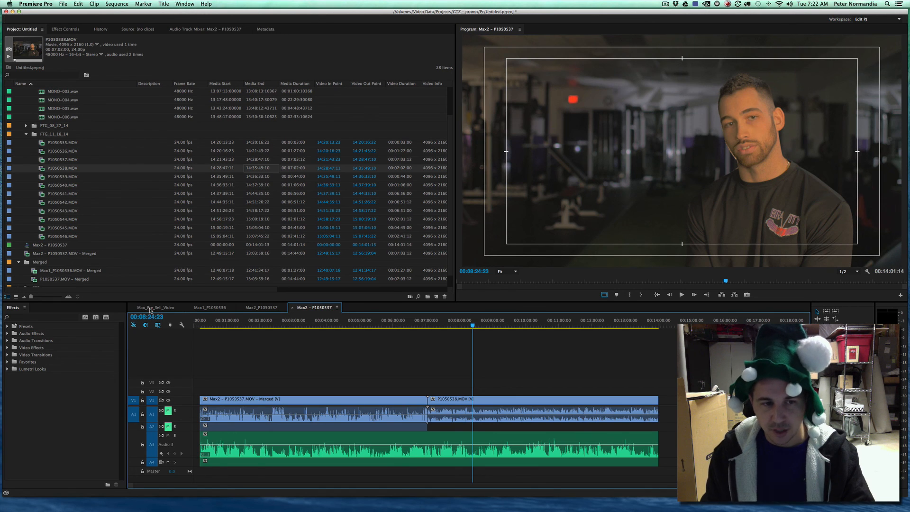
# Switch to the Max_Pre_Sell_Video timeline and expand the SEQ bin to show its Roughs sequences
pyautogui.click(155, 307)
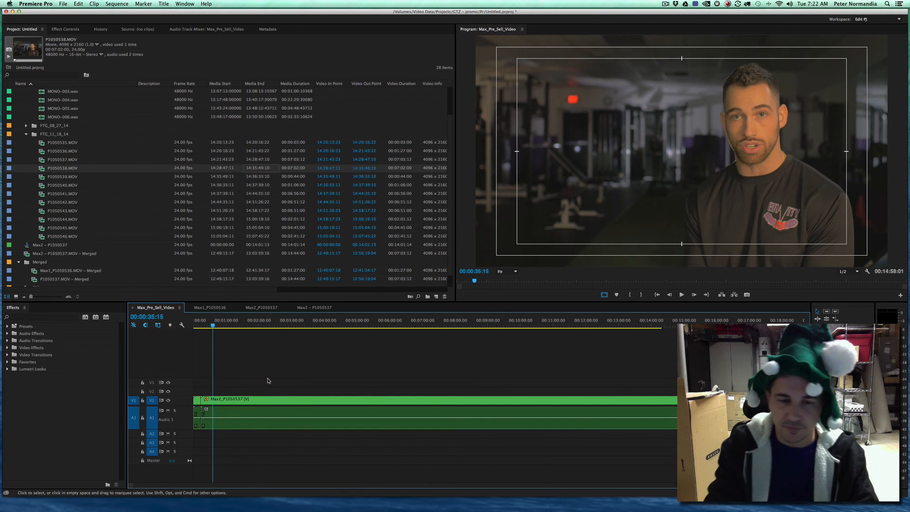
pyautogui.click(236, 400)
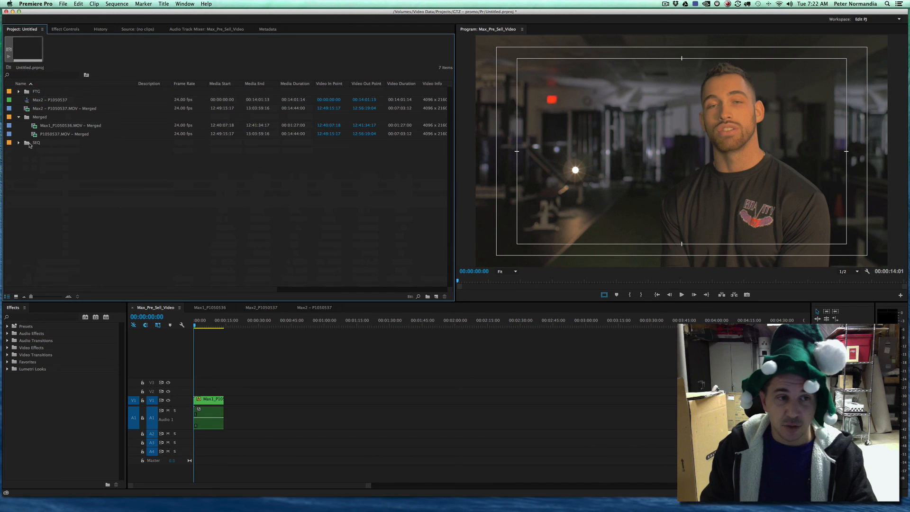
pyautogui.click(18, 143)
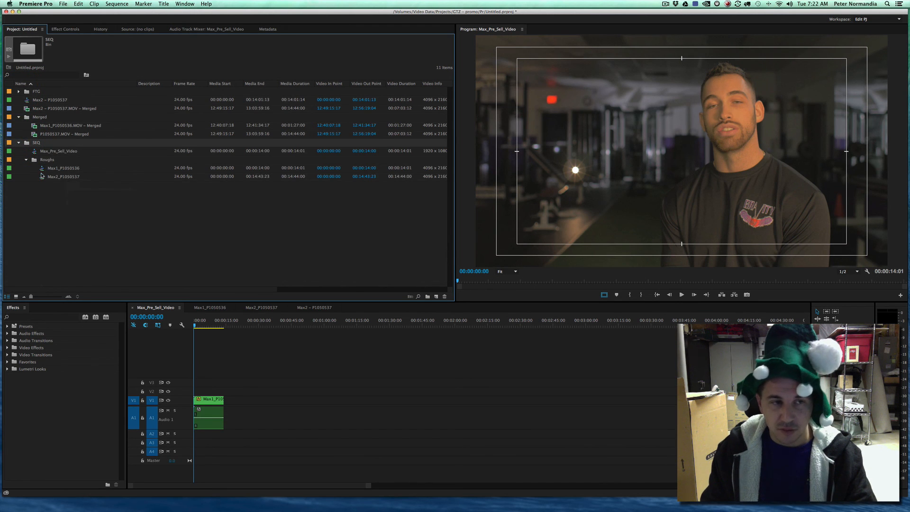
pyautogui.moveTo(79, 182)
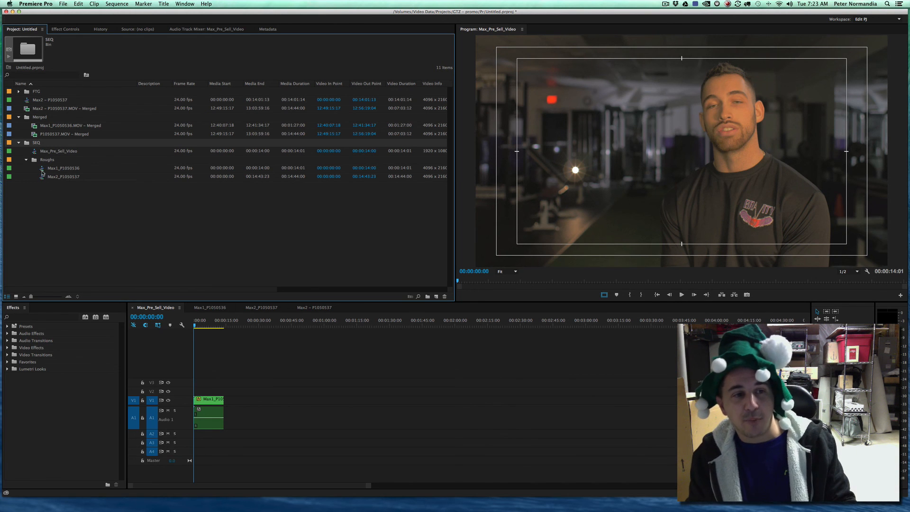
# Select Max2_P1050537, check its timeline context options, and return to the Project listing
pyautogui.click(63, 176)
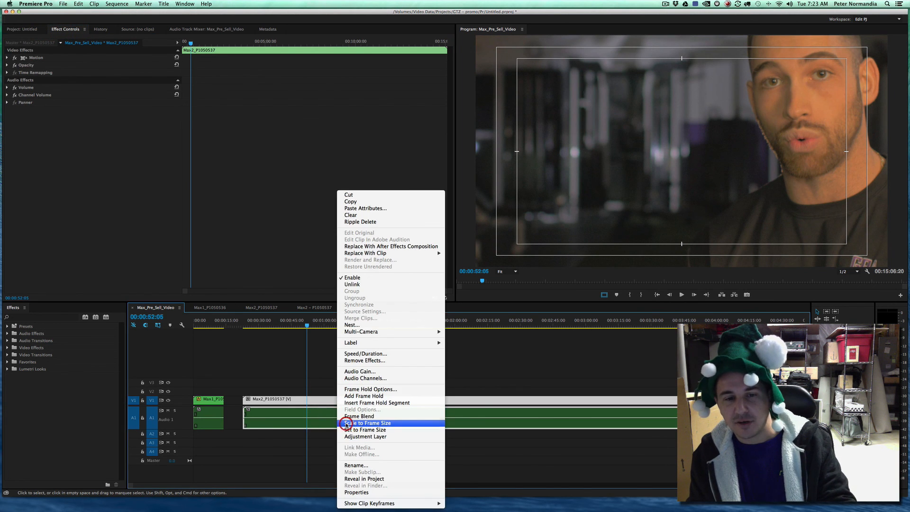
pyautogui.click(368, 422)
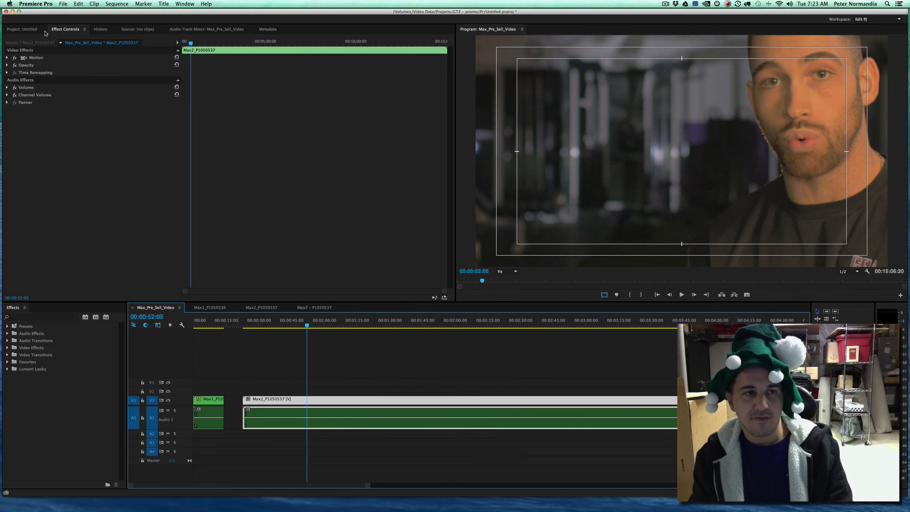
pyautogui.click(21, 29)
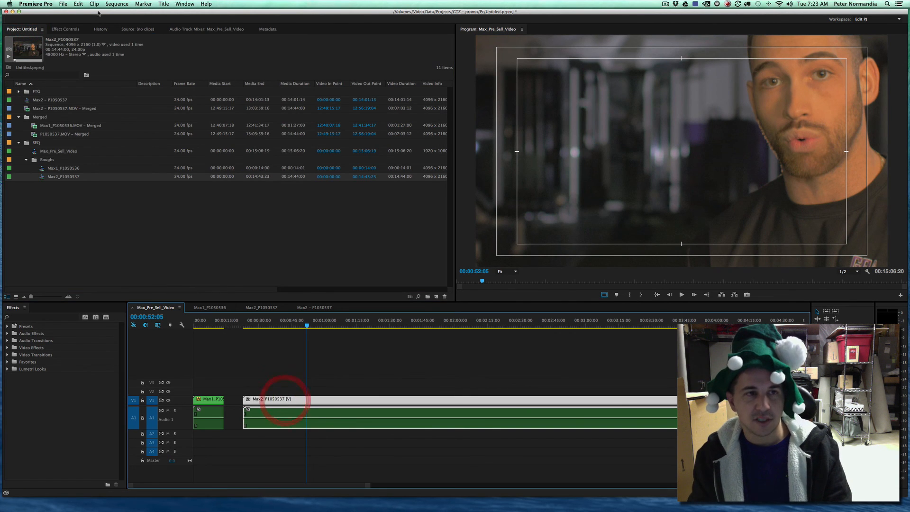
# Set the Max2_P1050537 nested clip's Motion scale to 50% and reselect it to confirm
pyautogui.click(65, 29)
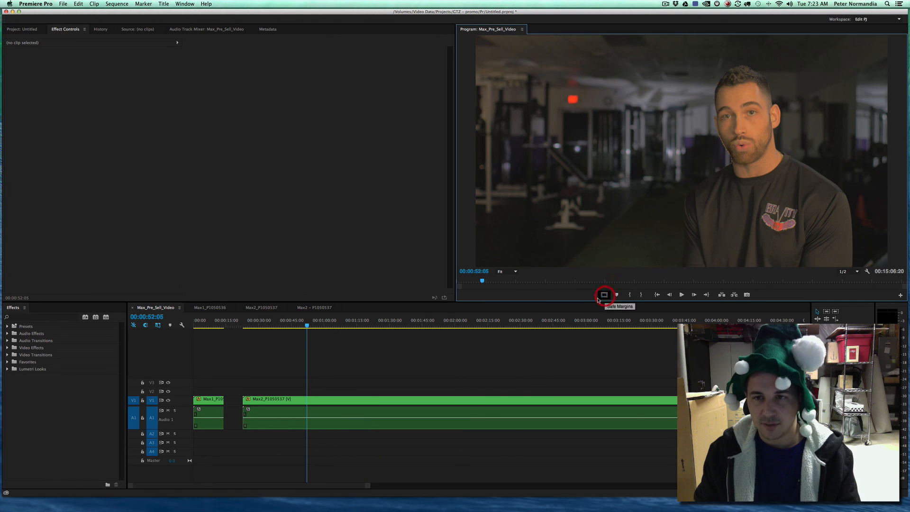
pyautogui.moveTo(280, 453)
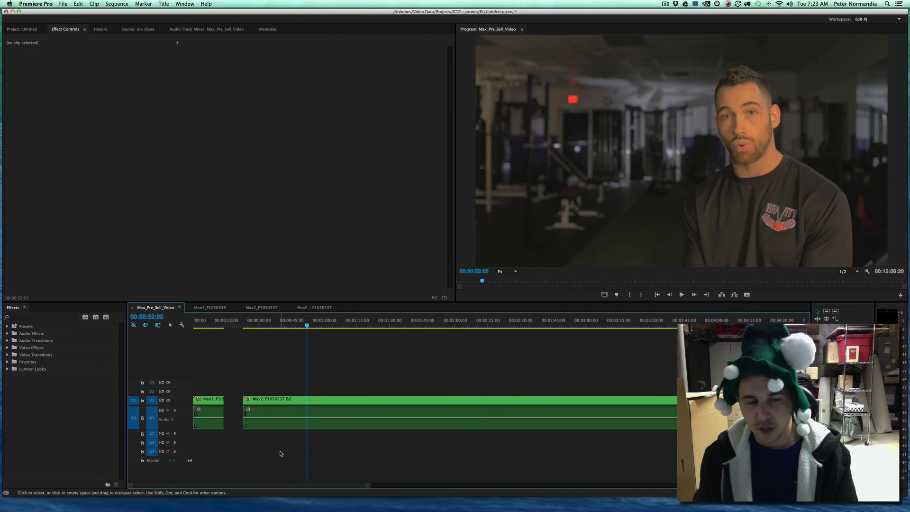
pyautogui.click(310, 320)
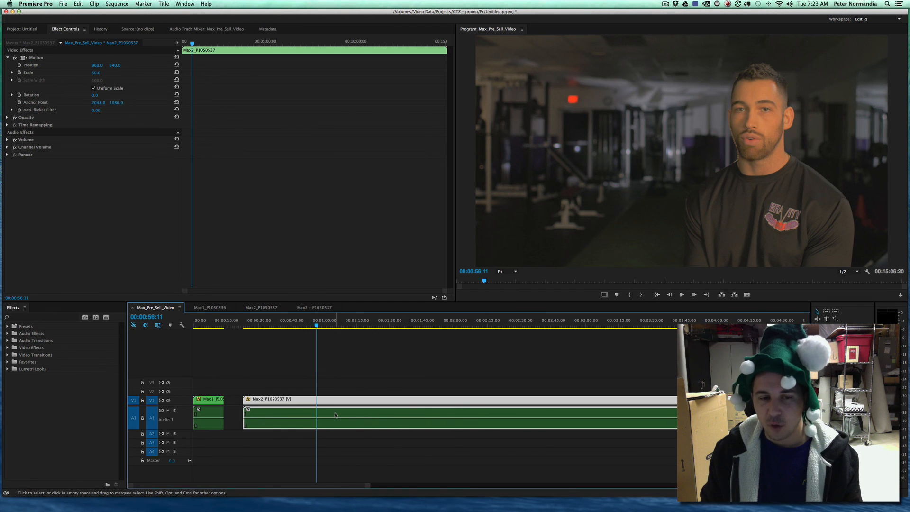
pyautogui.moveTo(335, 415)
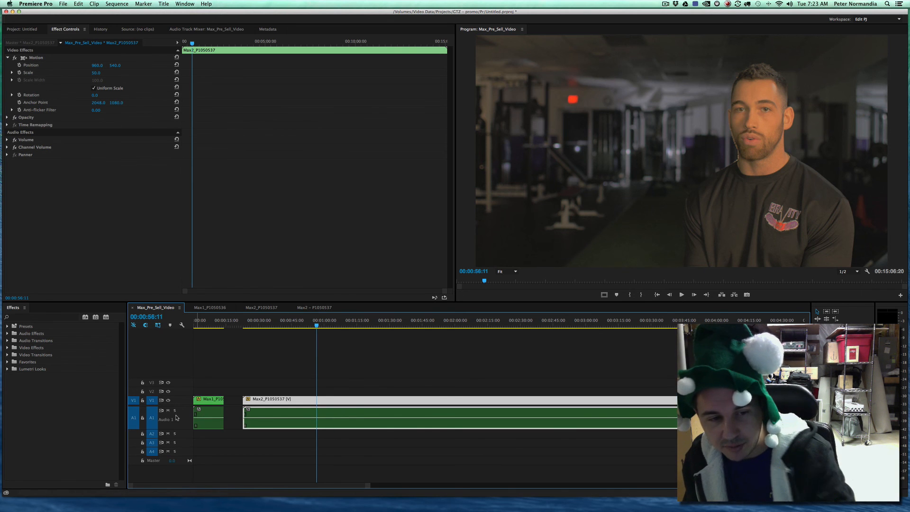
# Switch to Max2_P1050537, scrub to about 5:55, then return to Max1_P1050536
pyautogui.click(212, 308)
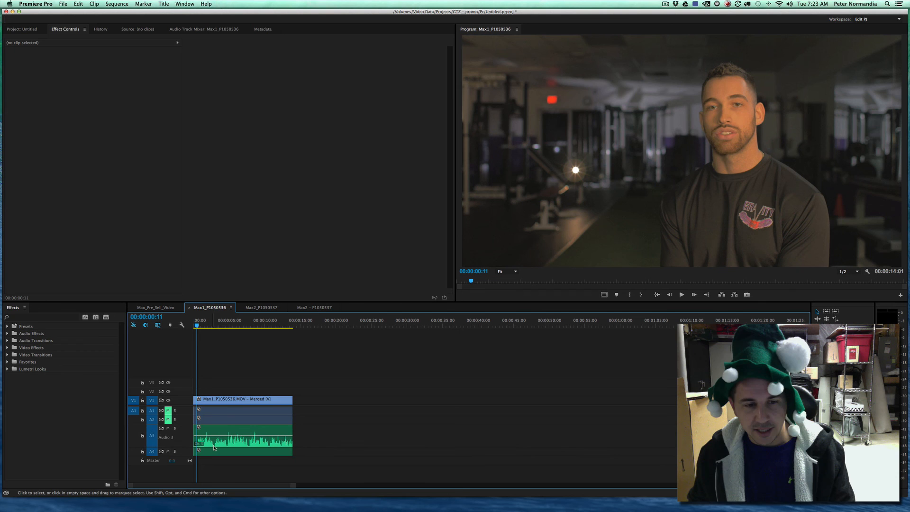
pyautogui.click(261, 307)
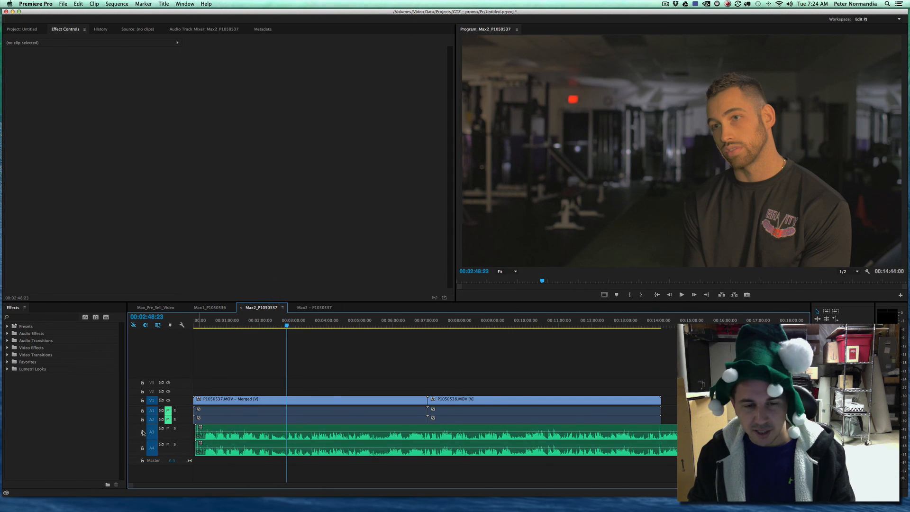
pyautogui.click(389, 320)
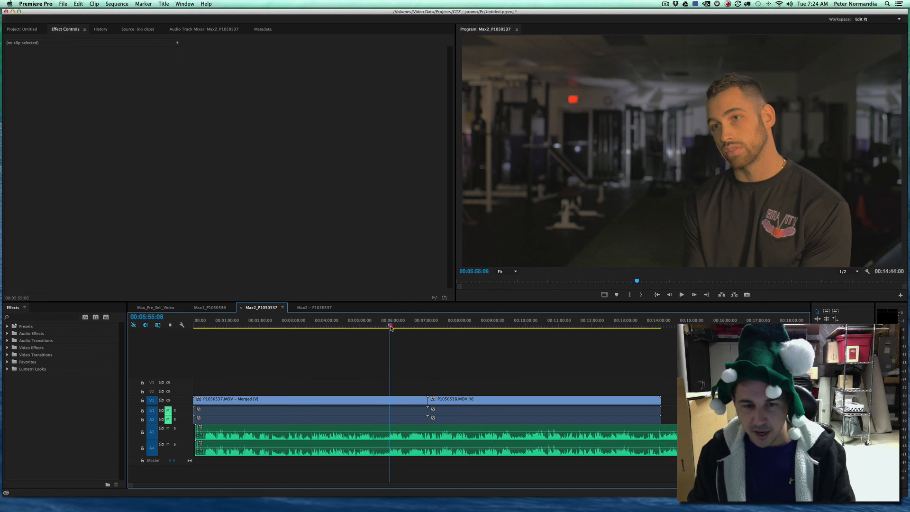
pyautogui.click(681, 295)
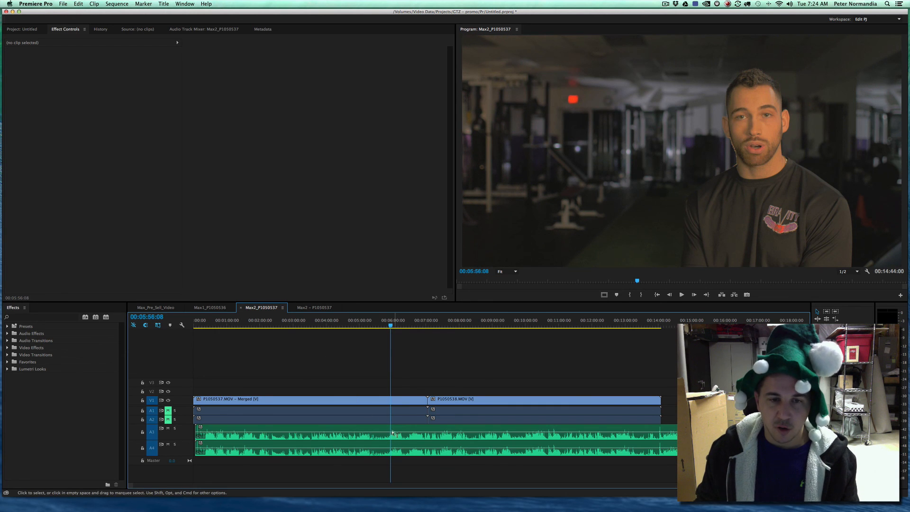
pyautogui.click(210, 308)
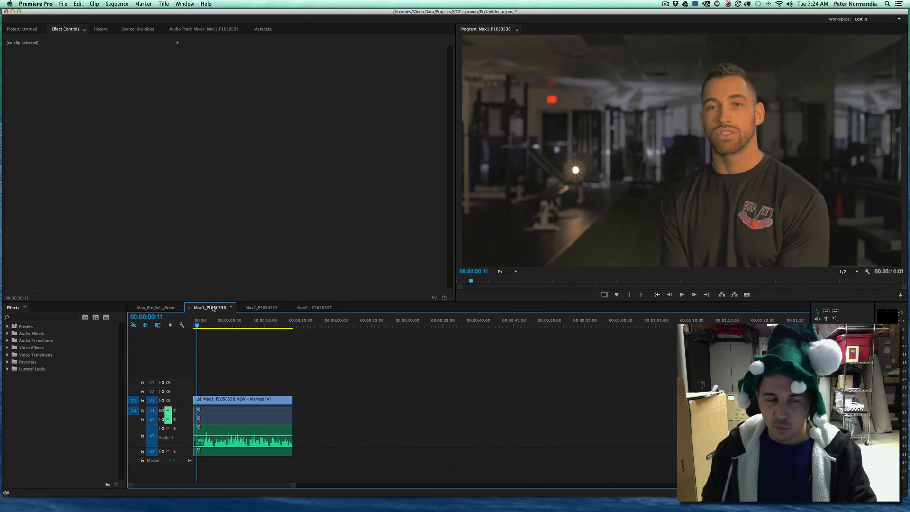
# Duplicate the merged Max1_P1050536 clip onto the video track above the original
pyautogui.click(243, 399)
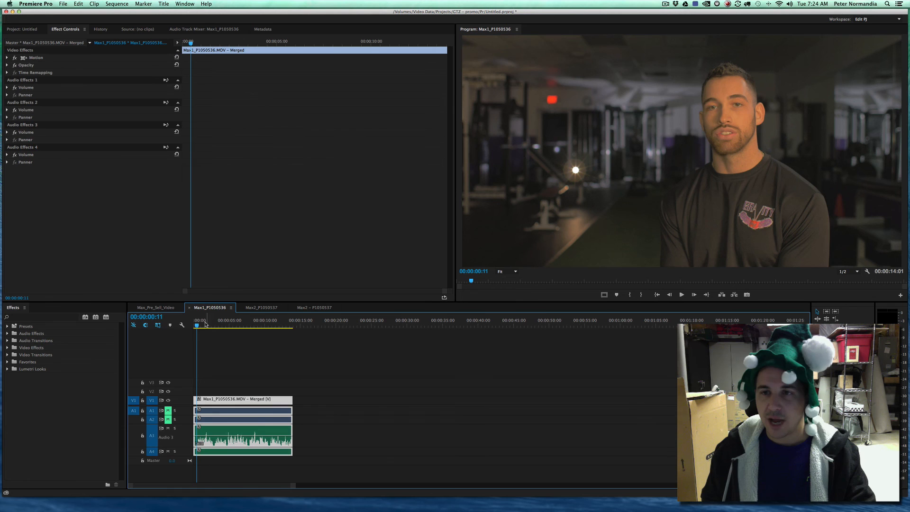
pyautogui.click(207, 320)
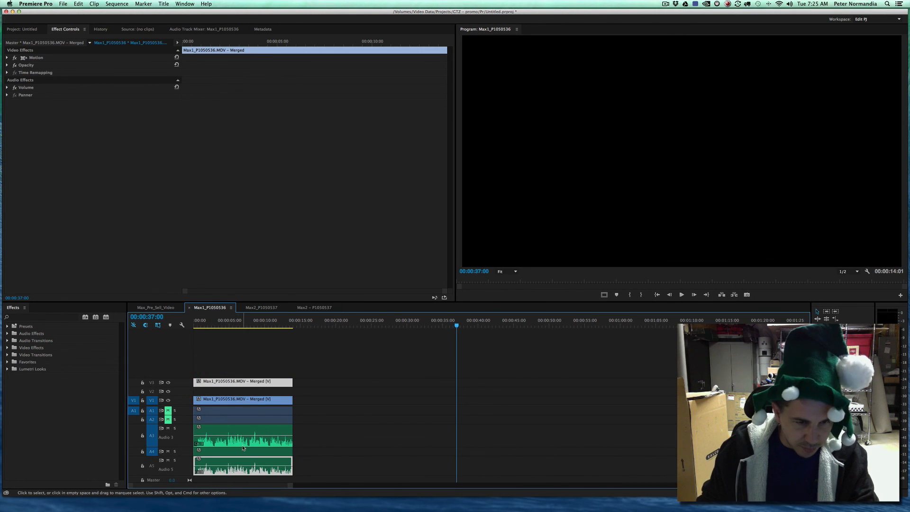
# Remove the duplicate's audio on track A5, keeping only the V2 video copy, then deselect
pyautogui.click(243, 464)
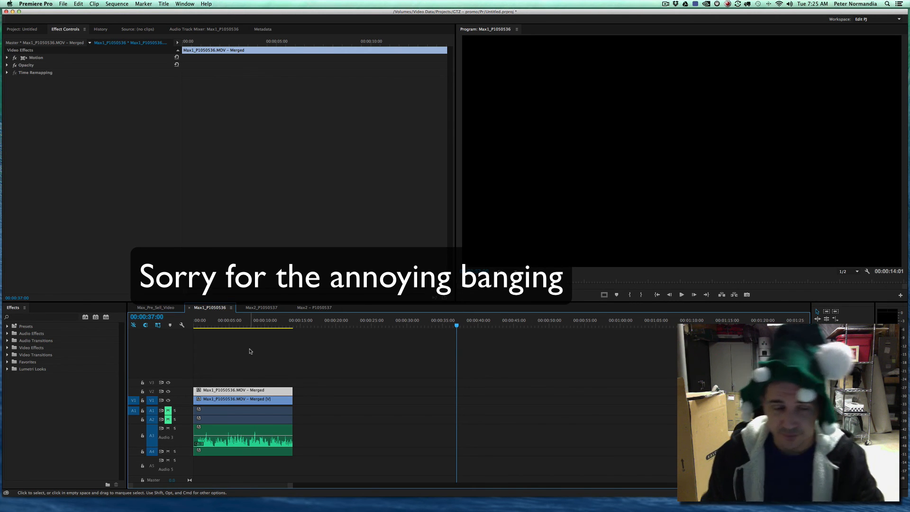
pyautogui.click(249, 351)
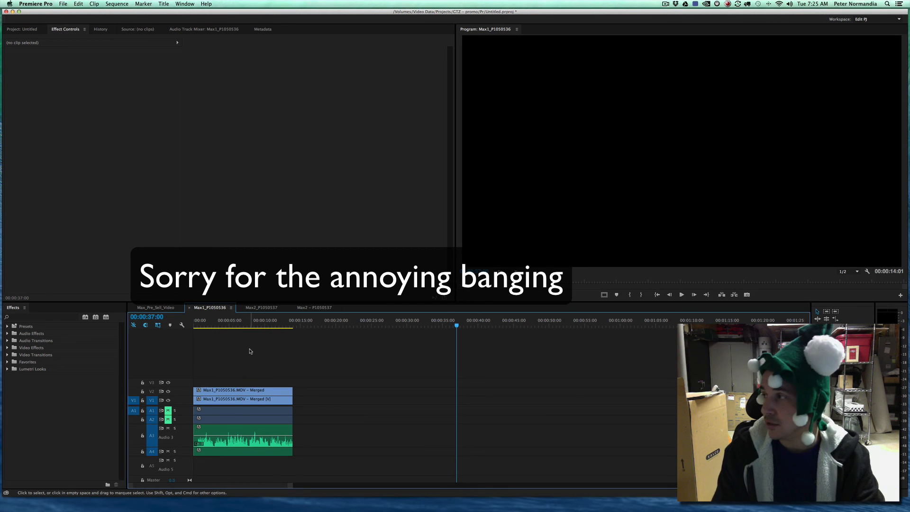